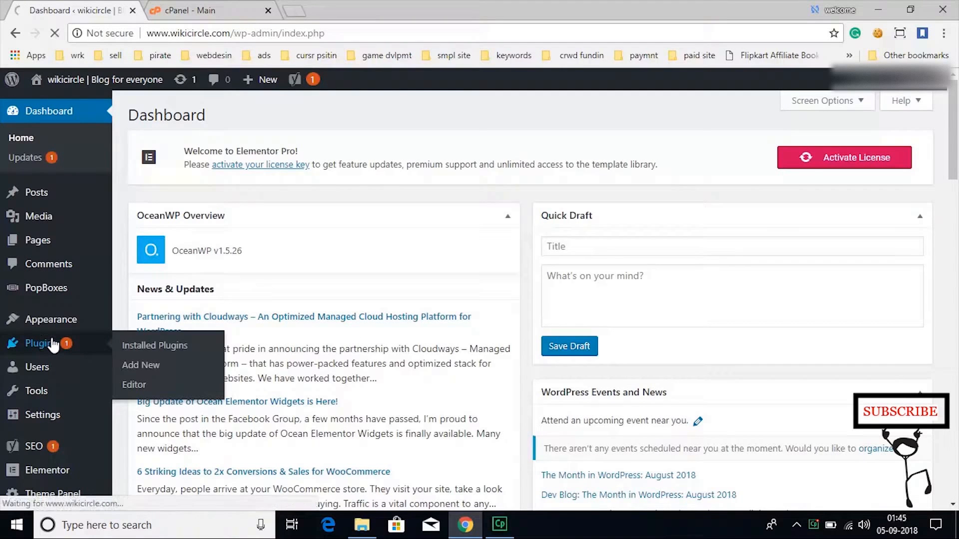
pyautogui.moveTo(461, 369)
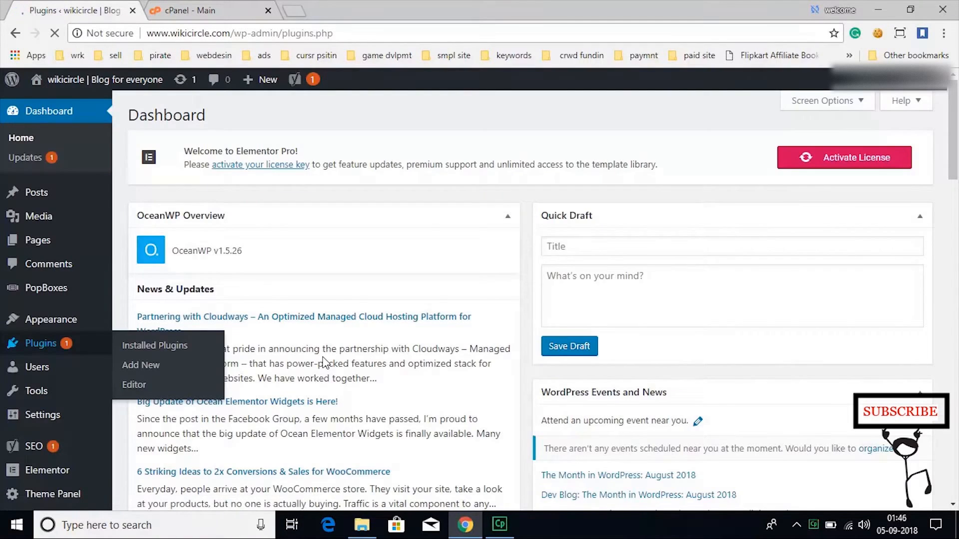
# Step: Go from Installed Plugins to the WordPress Add Plugins page
pyautogui.click(154, 346)
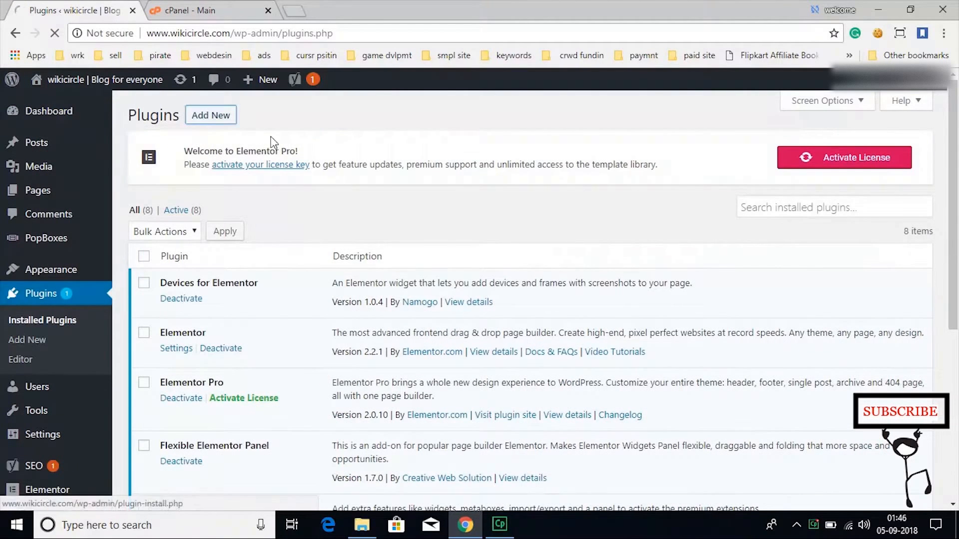
pyautogui.click(210, 115)
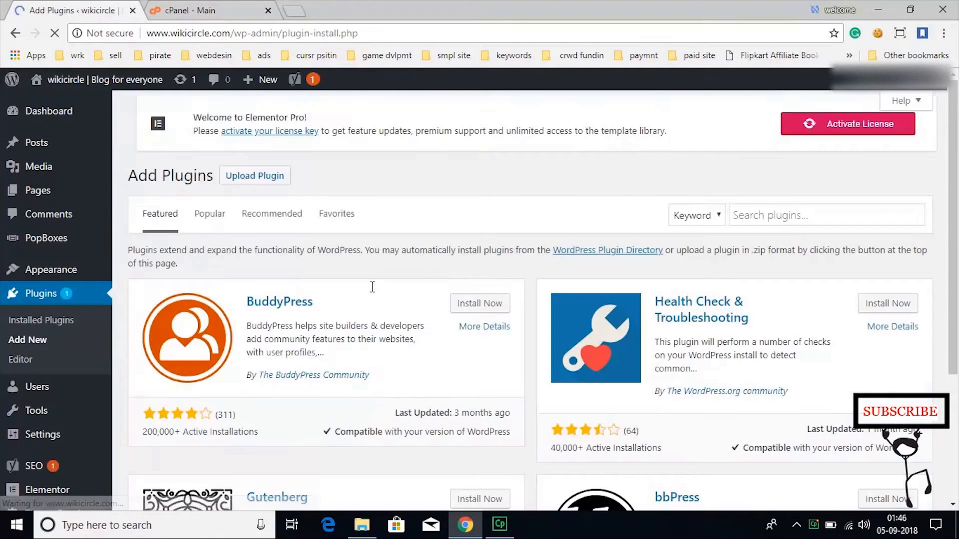
# Step: Search for 'onesignal', then install and activate OneSignal – Free Web Push Notifications
pyautogui.write('flexible elementor panel')
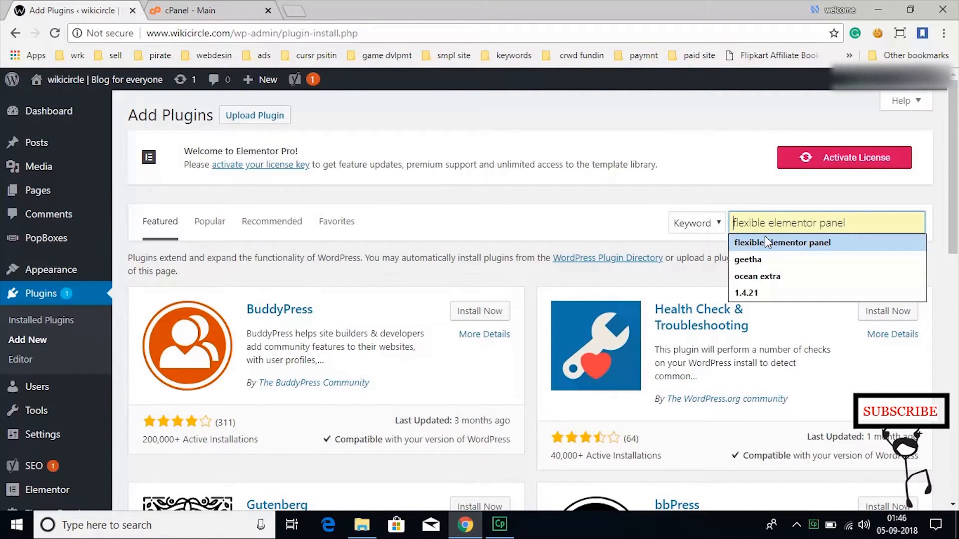
pyautogui.write('onesig')
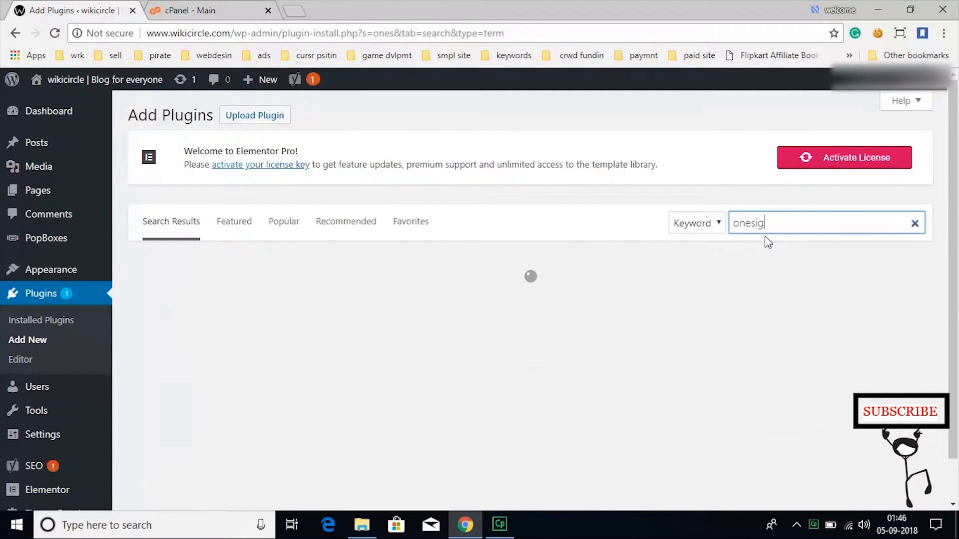
pyautogui.write('nal')
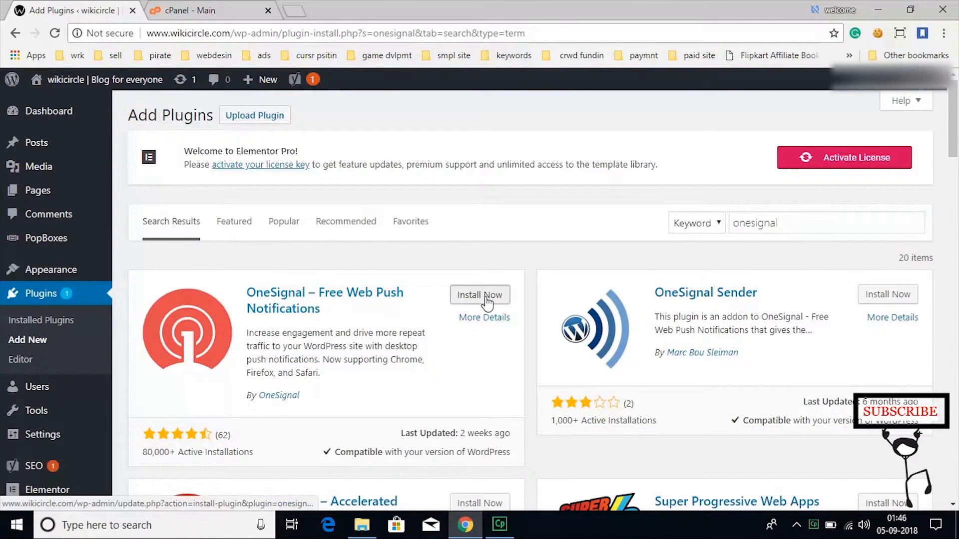
pyautogui.click(480, 294)
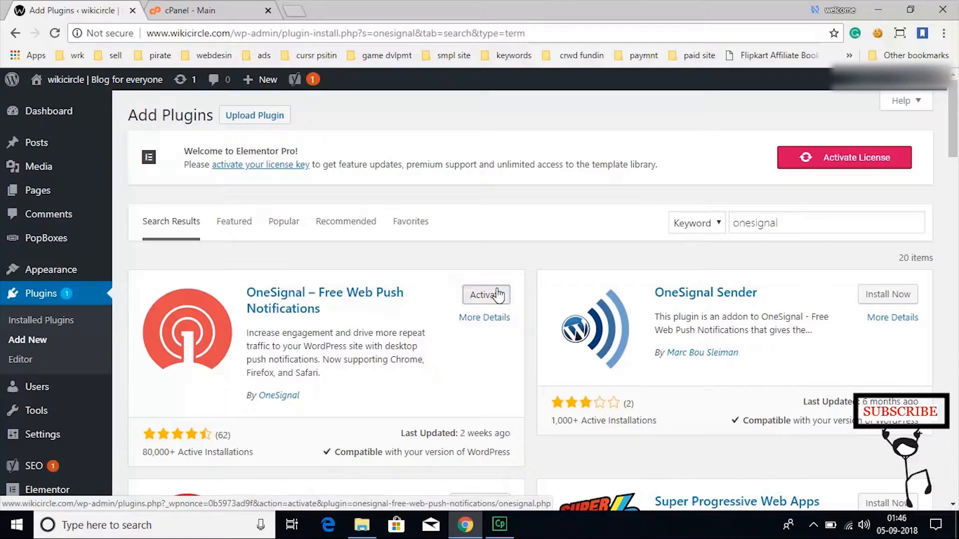
pyautogui.click(486, 294)
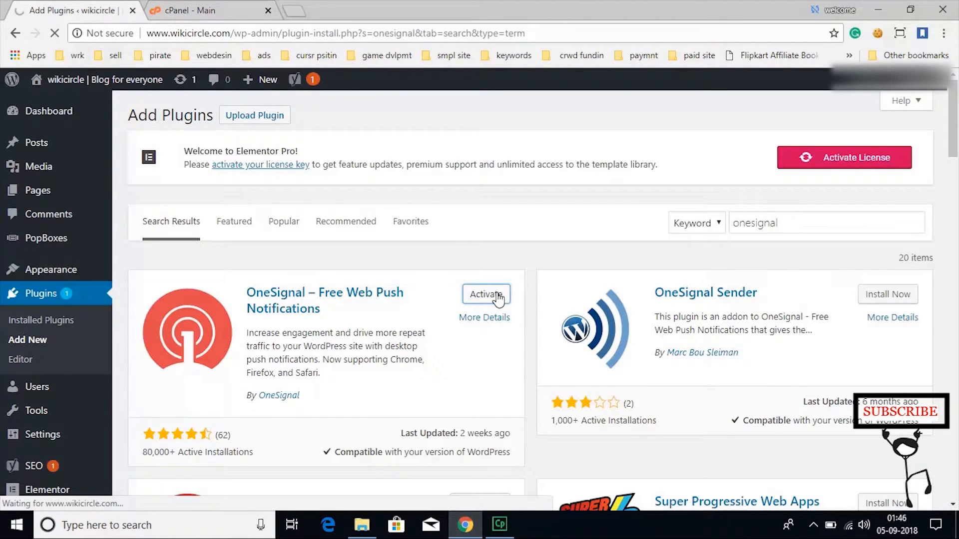
pyautogui.click(485, 295)
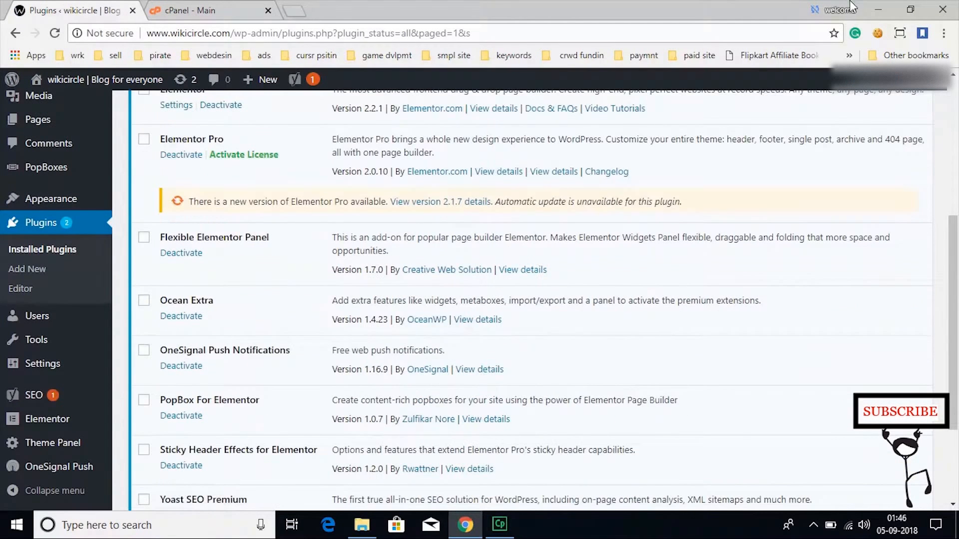
# Step: Open the OneSignal Push plugin settings on the Setup overview tab
pyautogui.click(59, 466)
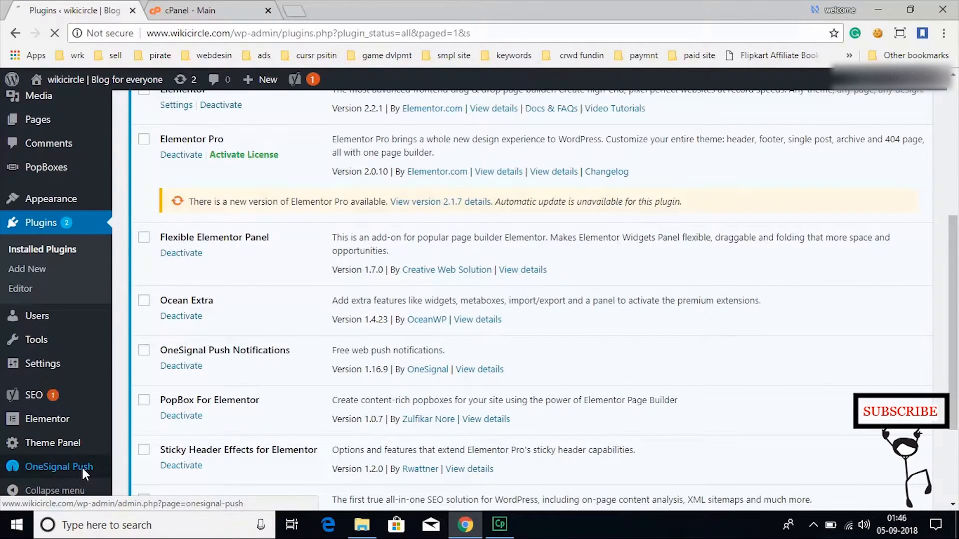
pyautogui.click(59, 466)
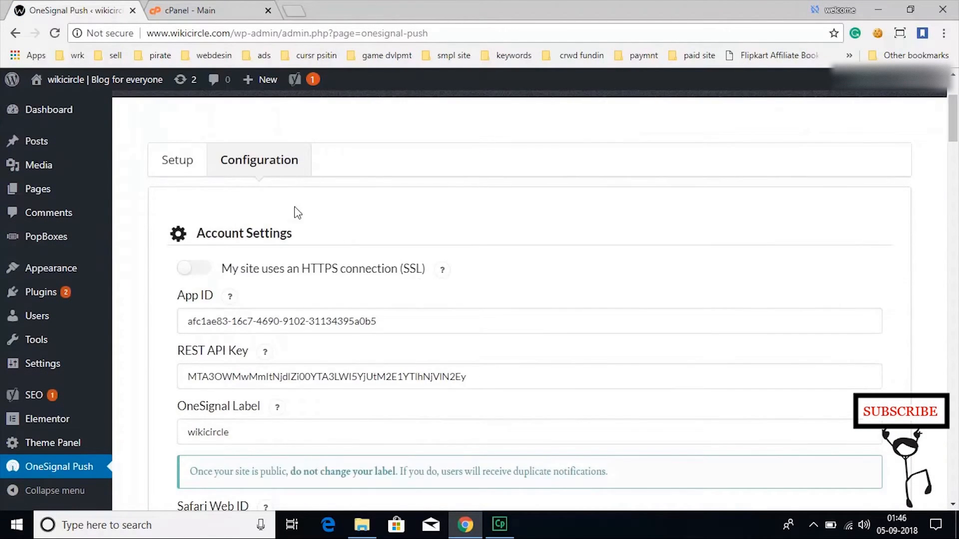
pyautogui.click(177, 160)
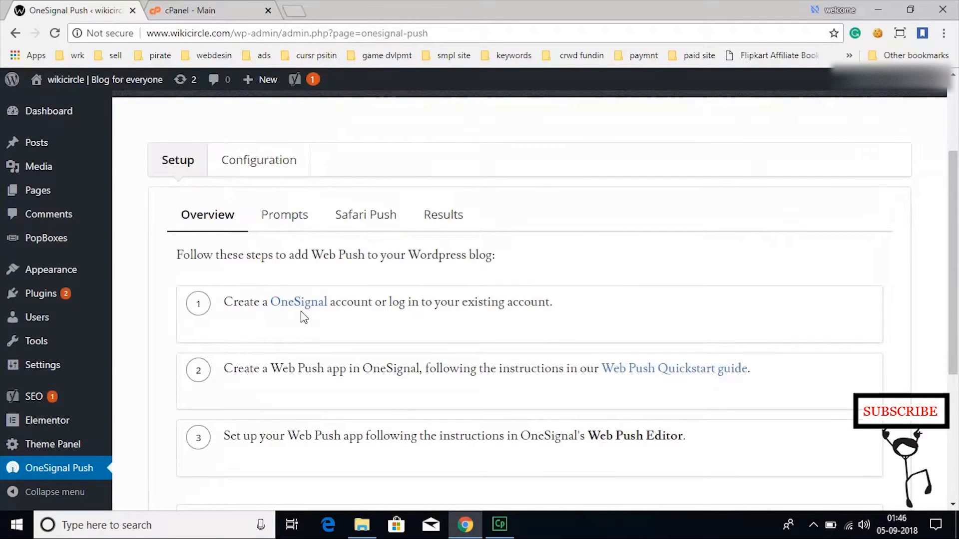
pyautogui.moveTo(299, 302)
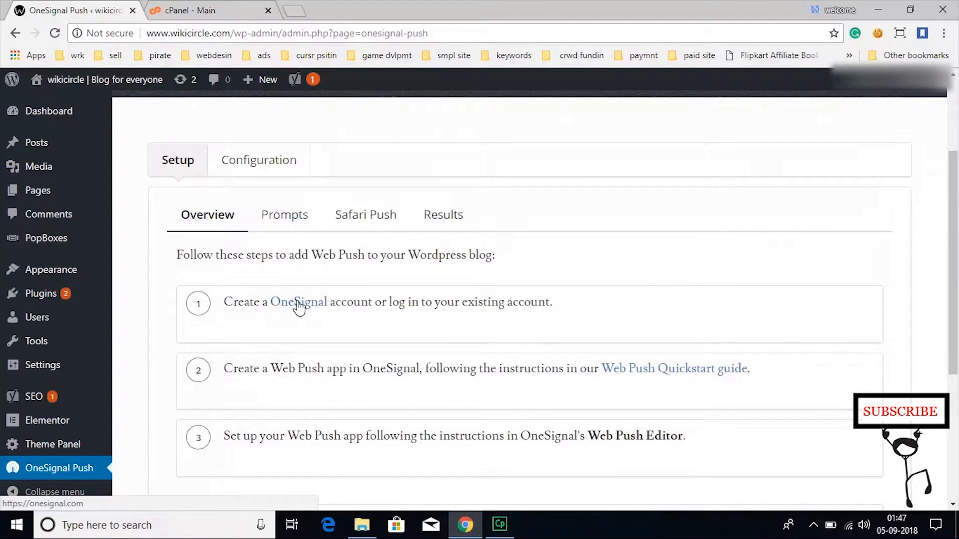
# Step: Open the OneSignal site and create an account for Web Push Notifications
pyautogui.click(299, 302)
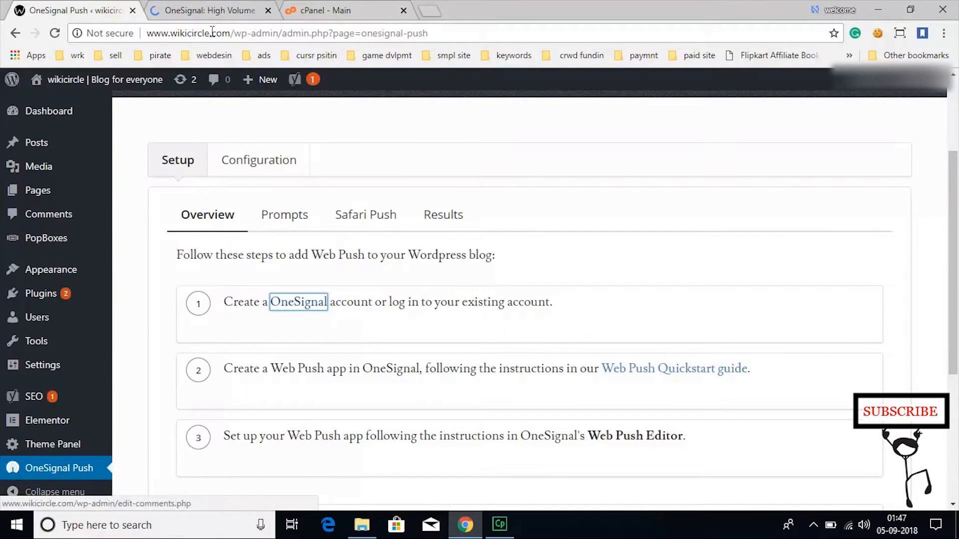
pyautogui.click(210, 11)
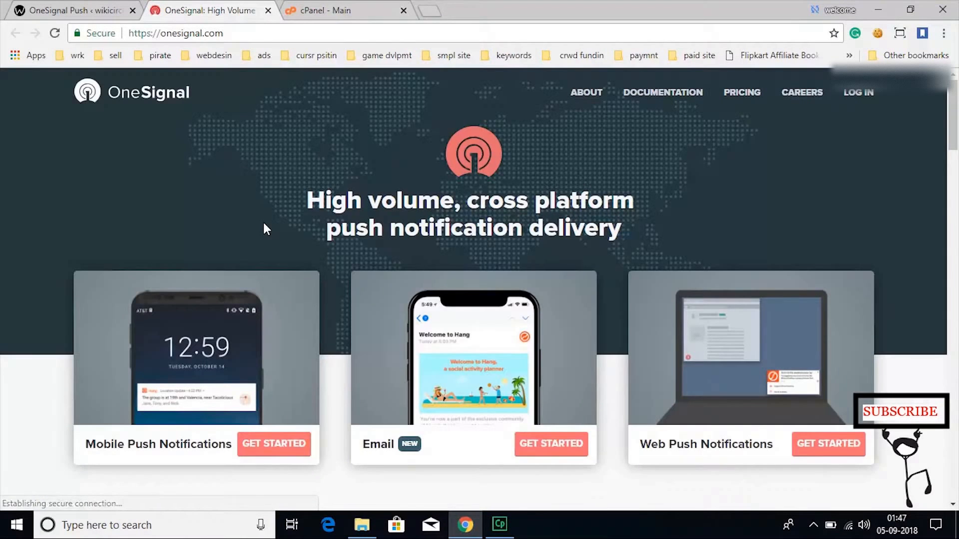
pyautogui.scroll(-3)
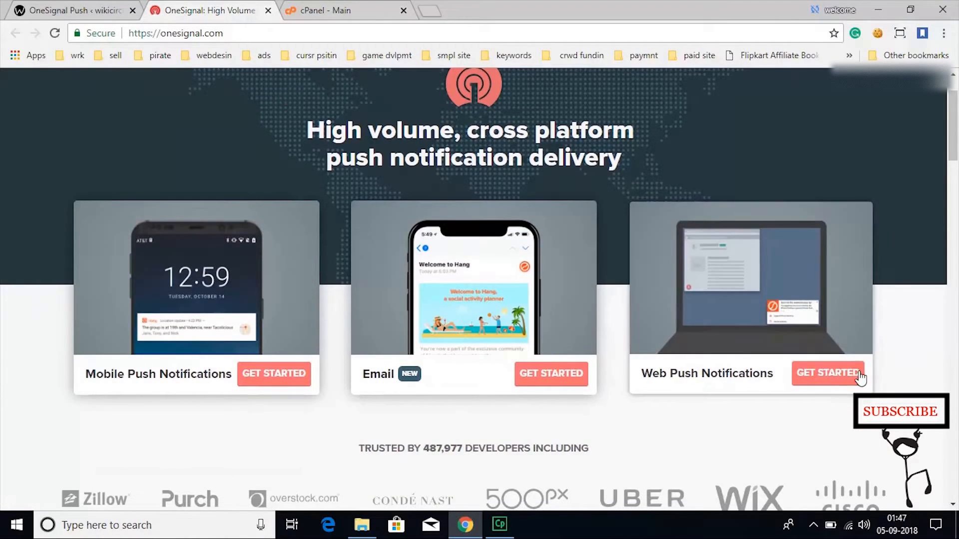
pyautogui.click(829, 373)
pyautogui.write('N/A')
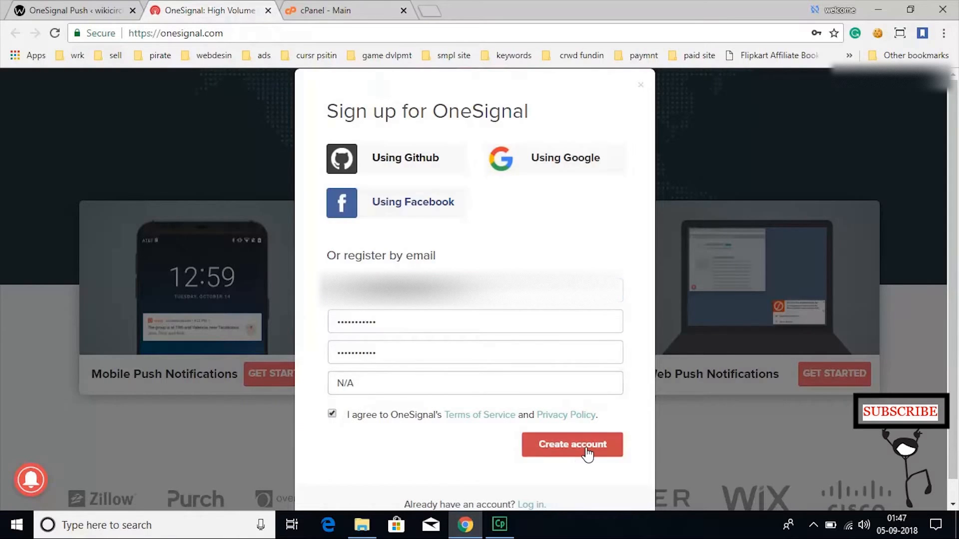
pyautogui.click(572, 445)
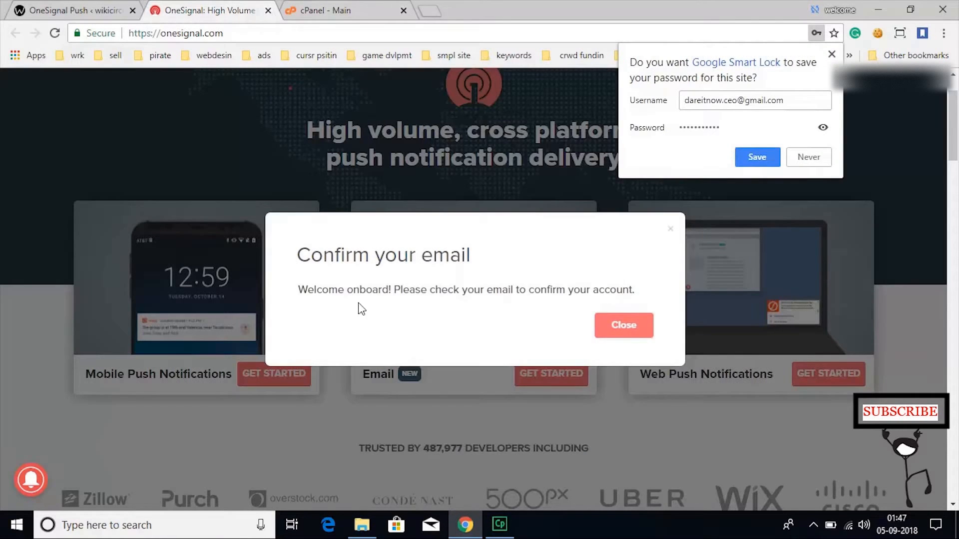
pyautogui.click(623, 325)
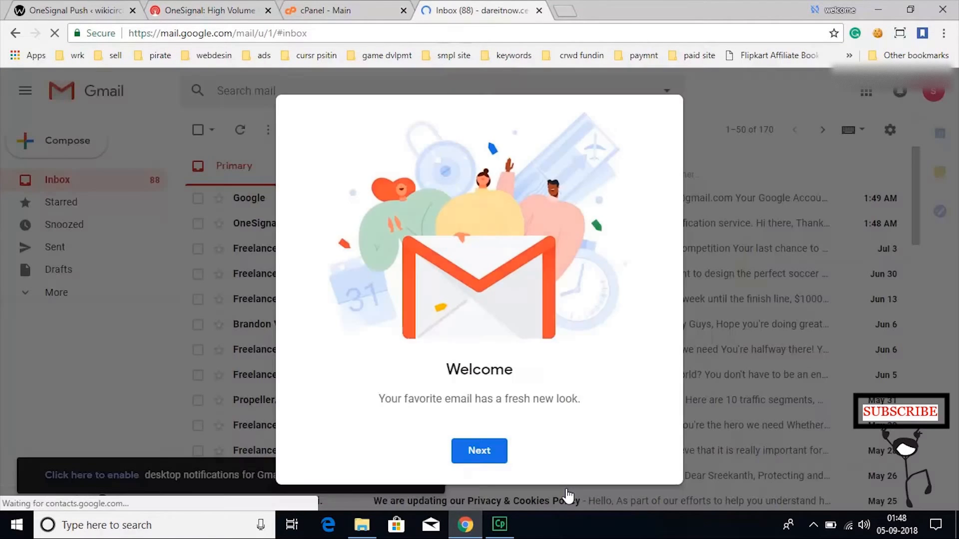
# Step: Get past the Gmail welcome dialogs and open the OneSignal confirmation email
pyautogui.click(479, 451)
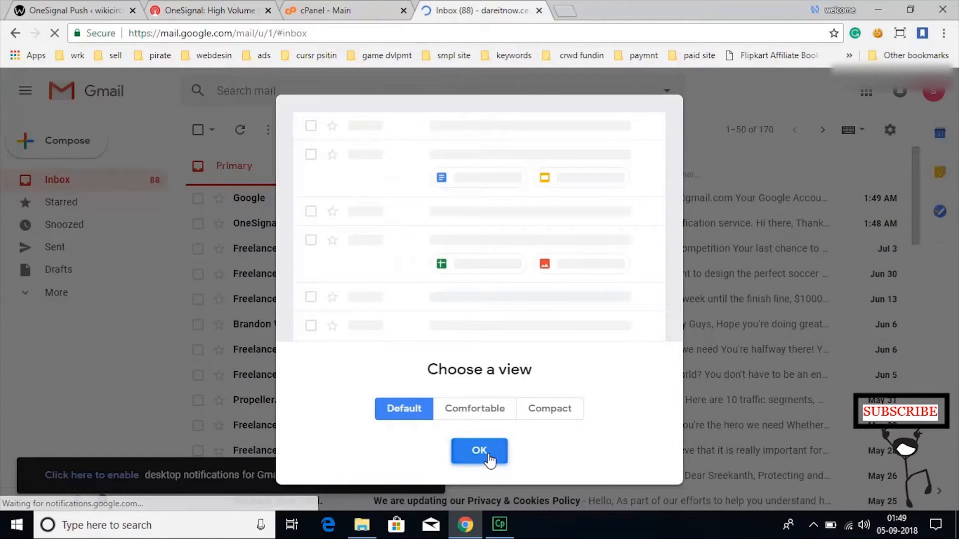
pyautogui.click(479, 451)
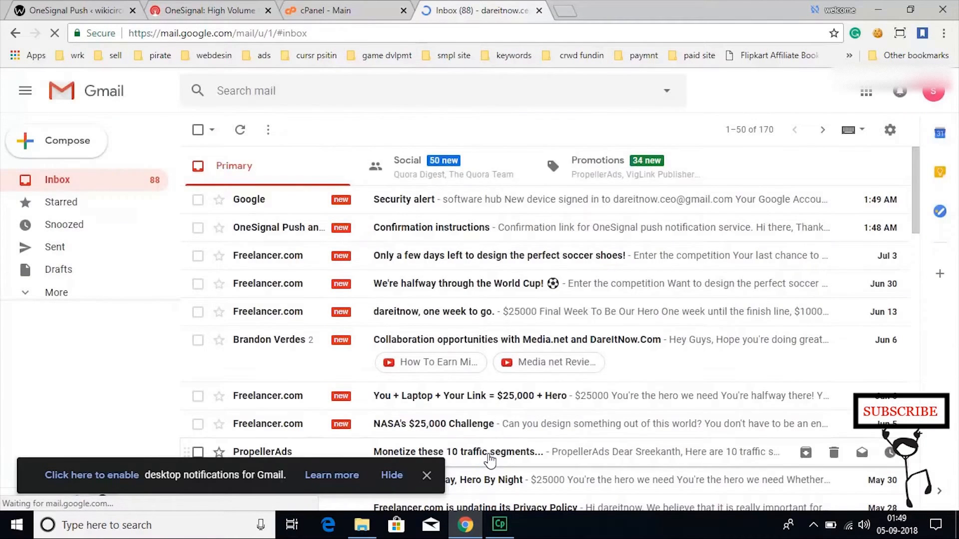
pyautogui.click(431, 227)
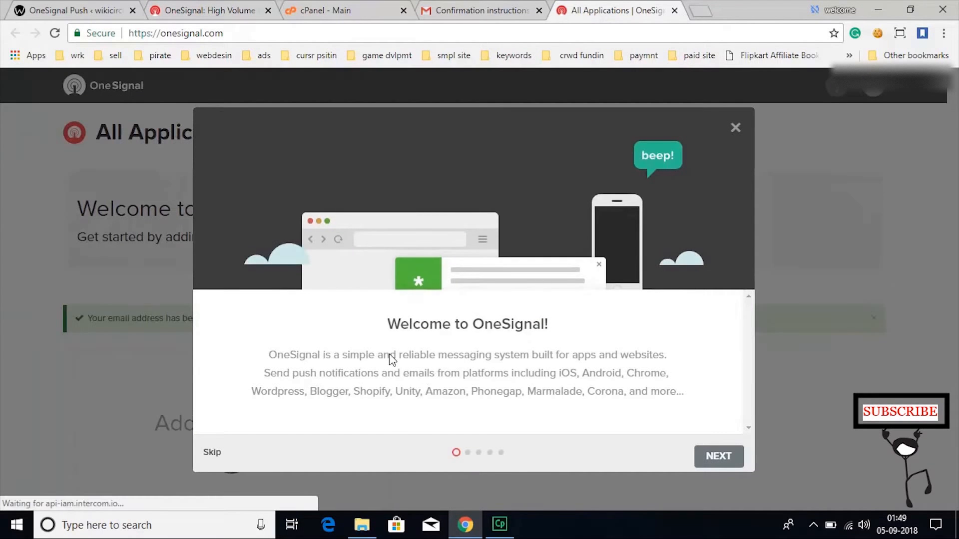
# Step: Dismiss the OneSignal tour and return to the WordPress OneSignal setup steps
pyautogui.click(736, 127)
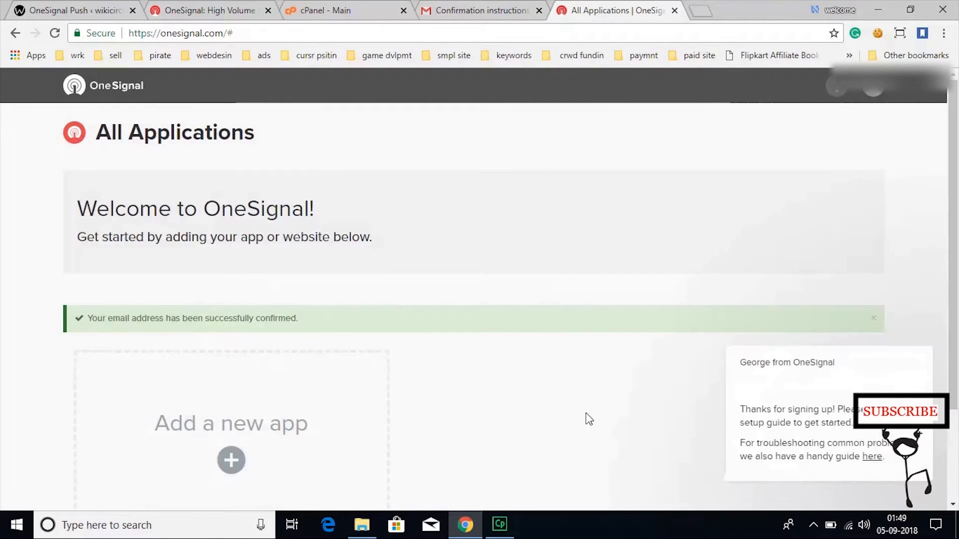
pyautogui.click(68, 10)
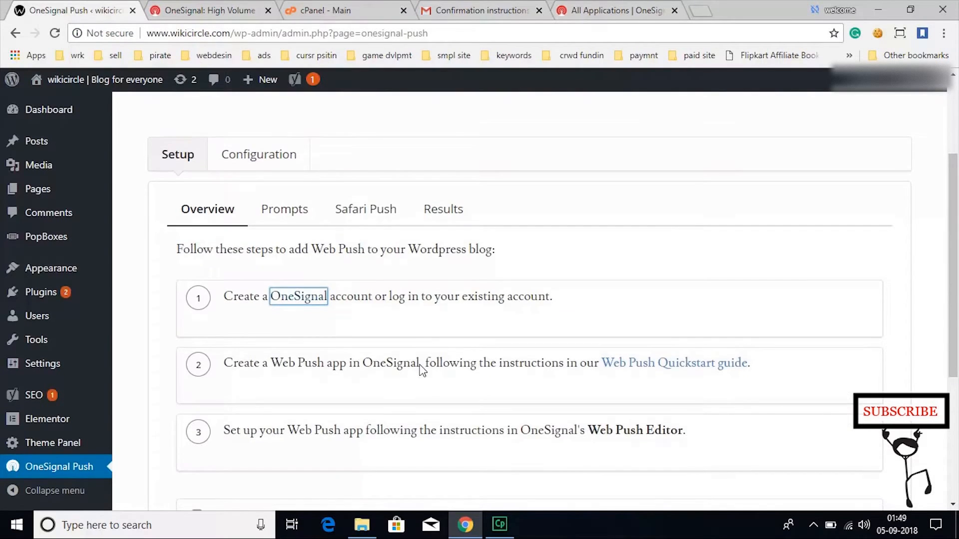
pyautogui.scroll(-3)
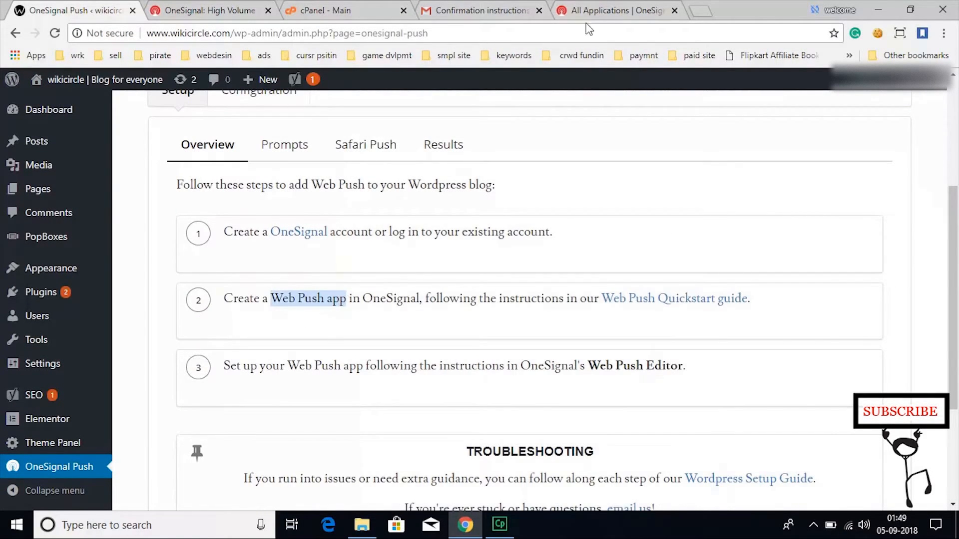
# Step: Add a new OneSignal app with the name 'wikicircle'
pyautogui.click(608, 10)
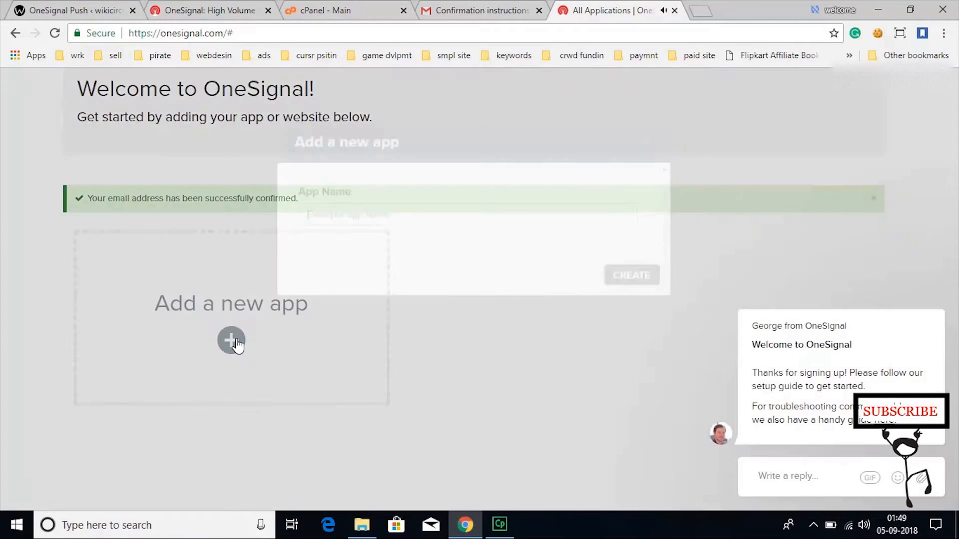
pyautogui.click(231, 341)
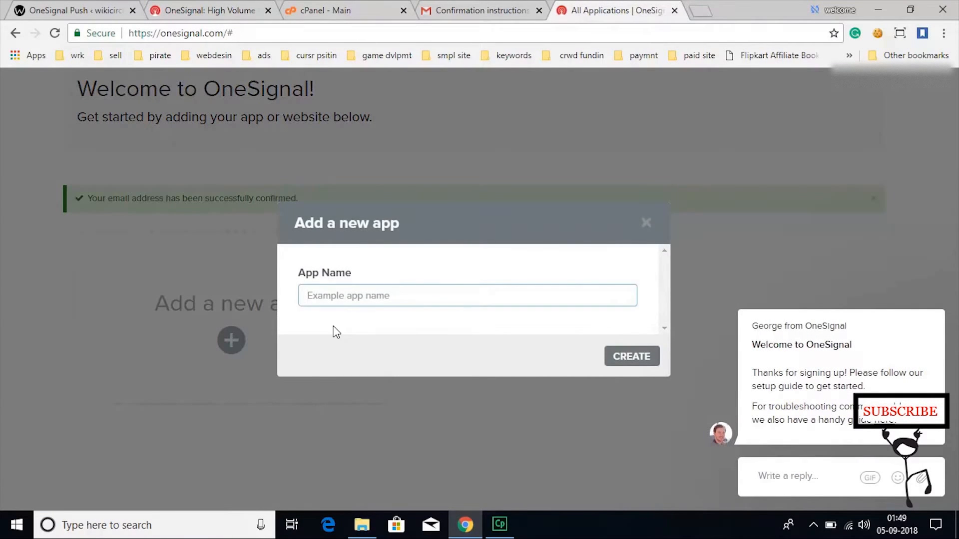
pyautogui.write('wikicircle')
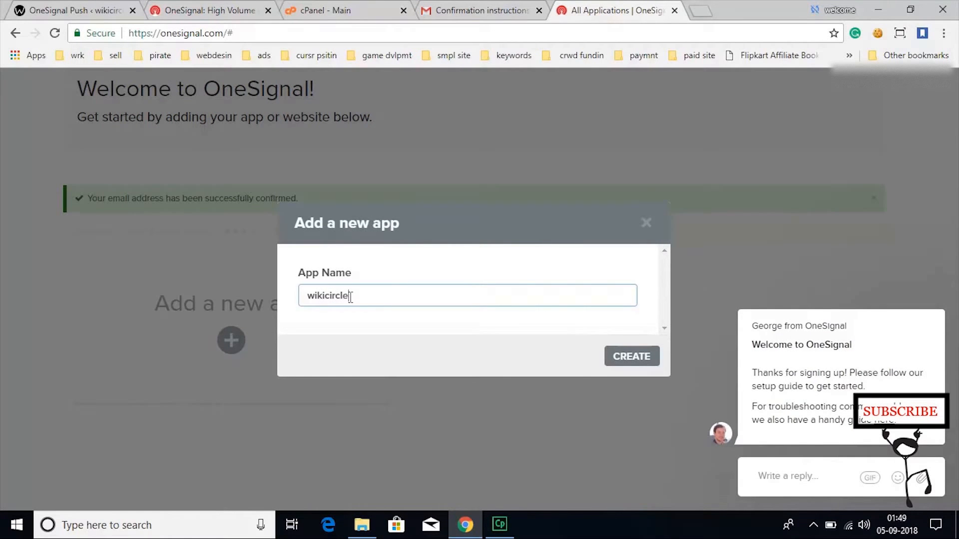
pyautogui.click(631, 356)
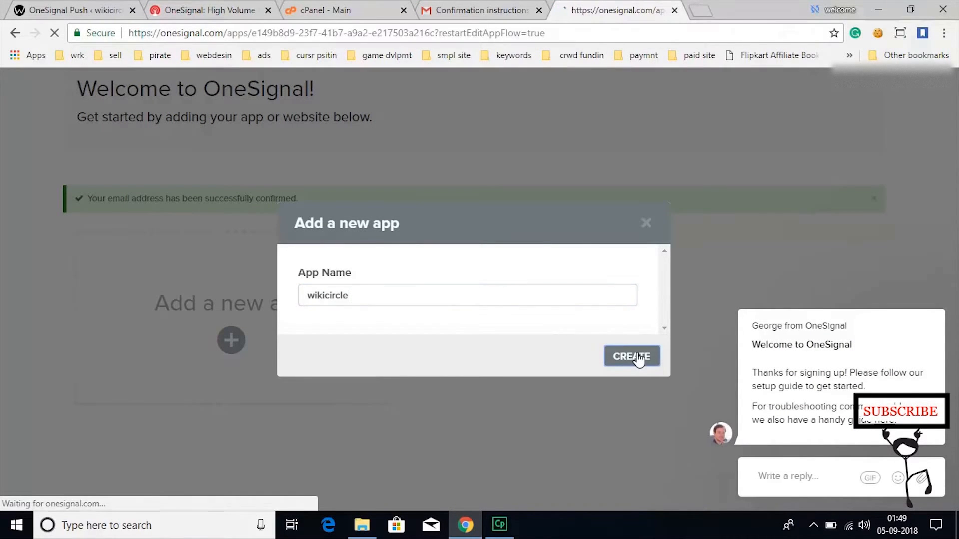
# Step: Select Web Push as the wikicircle app's platform and continue
pyautogui.click(632, 356)
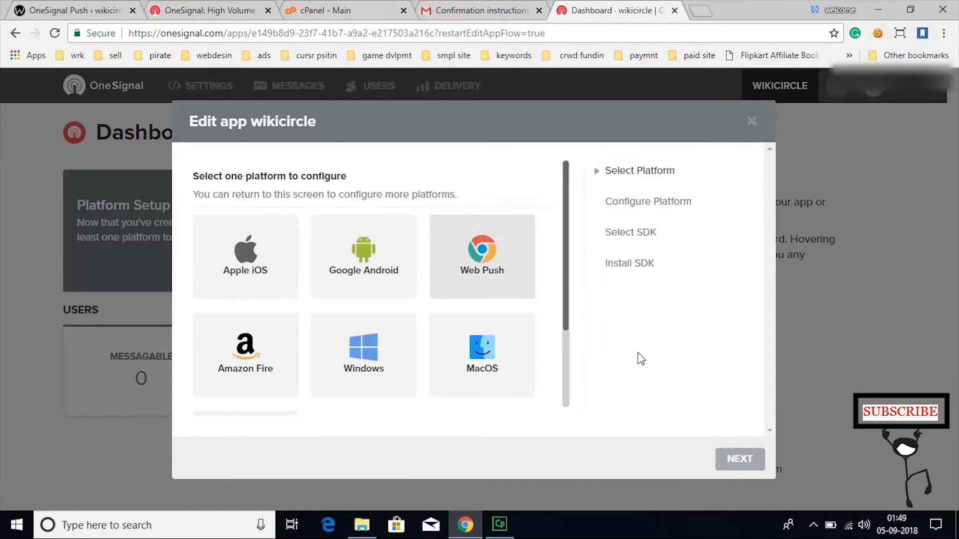
pyautogui.click(482, 256)
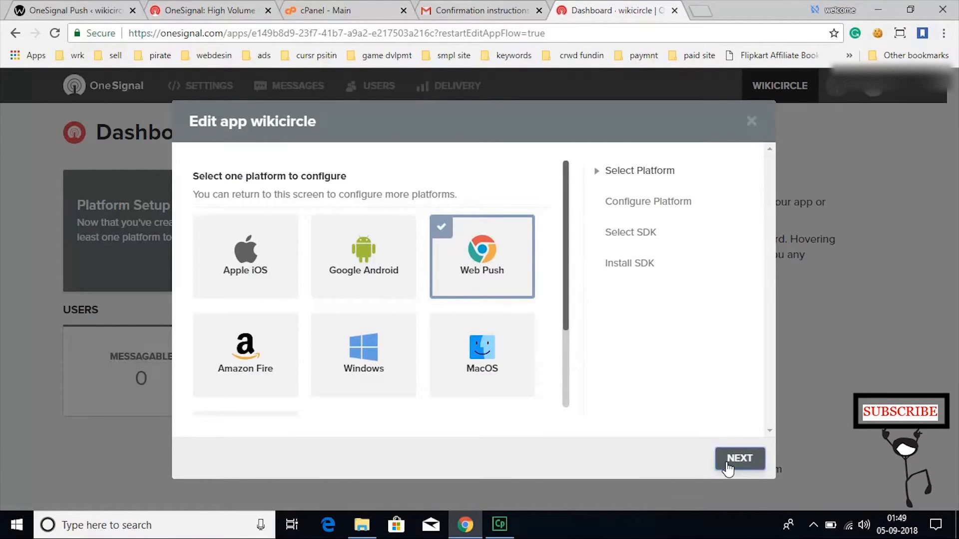
pyautogui.click(739, 458)
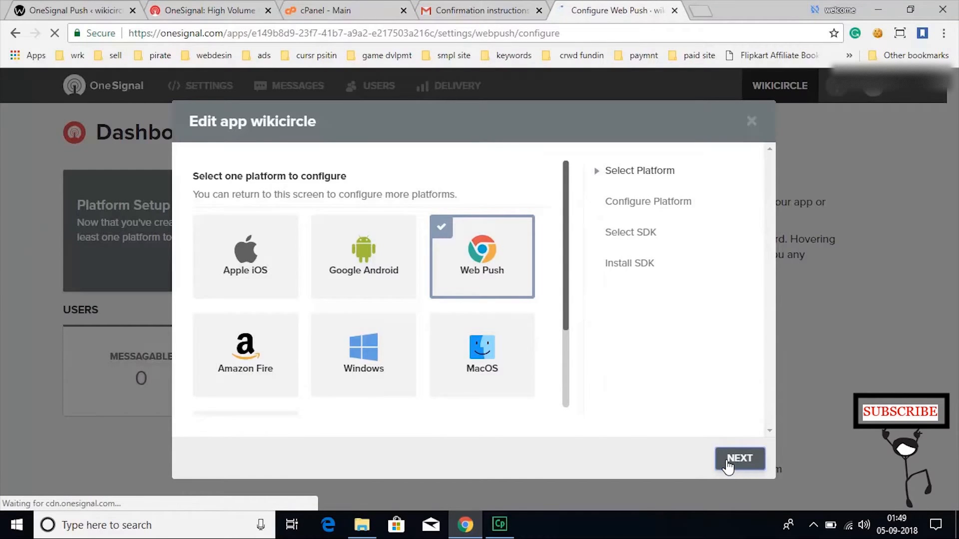
# Step: Choose WordPress as the site type and set the site name to 'wikicircle'
pyautogui.click(739, 458)
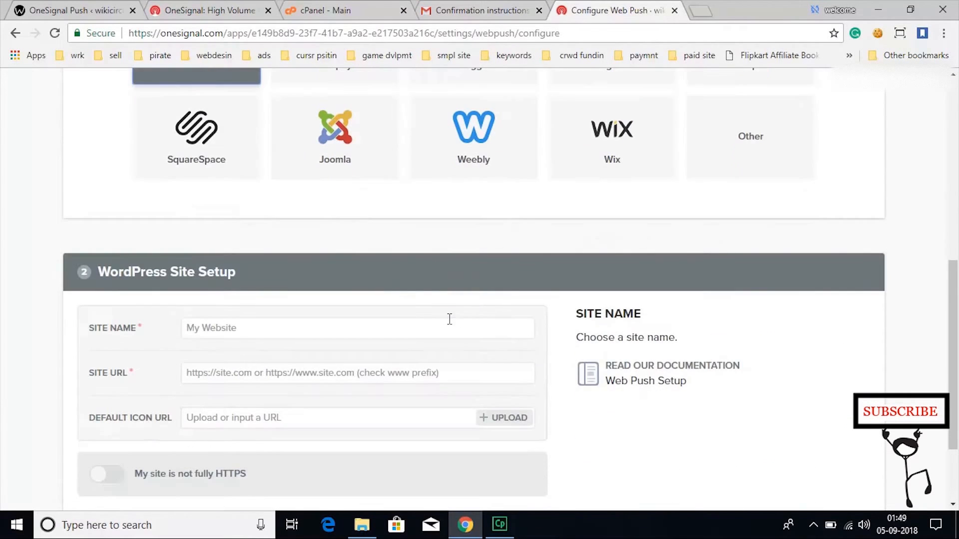
pyautogui.click(357, 327)
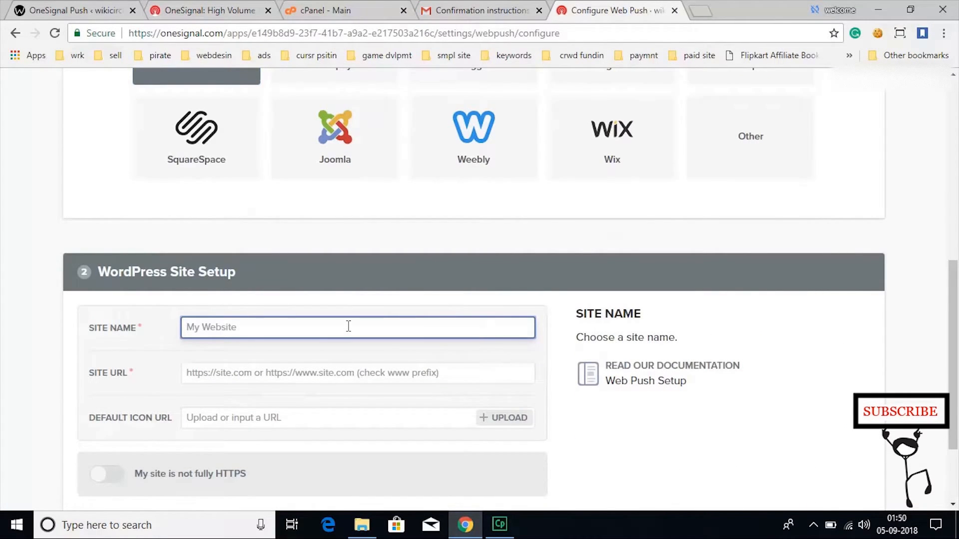
pyautogui.write('wikic')
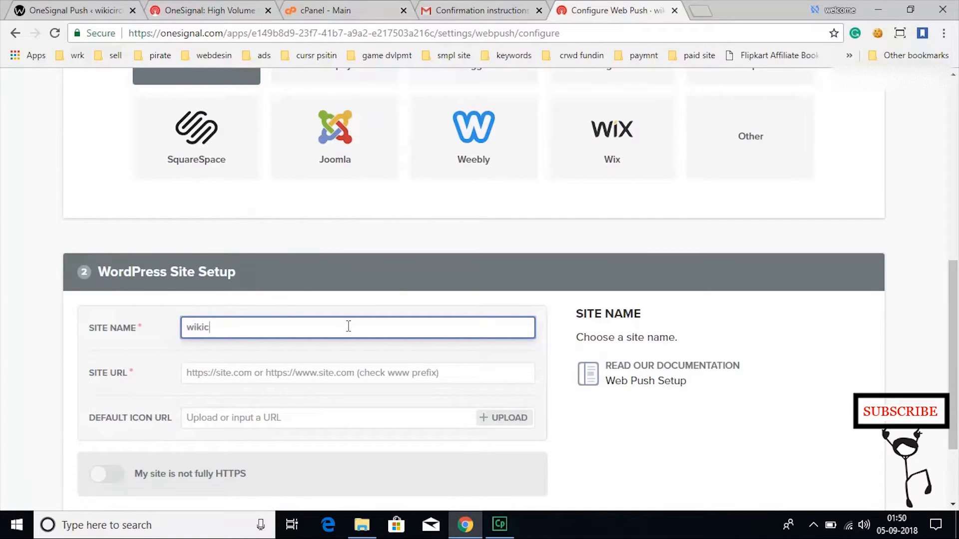
pyautogui.write('ircle')
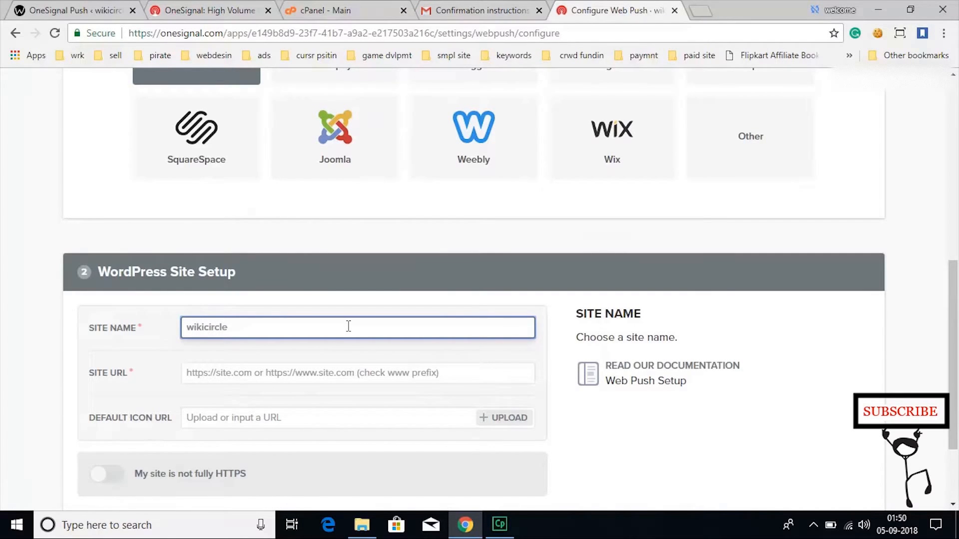
pyautogui.click(357, 373)
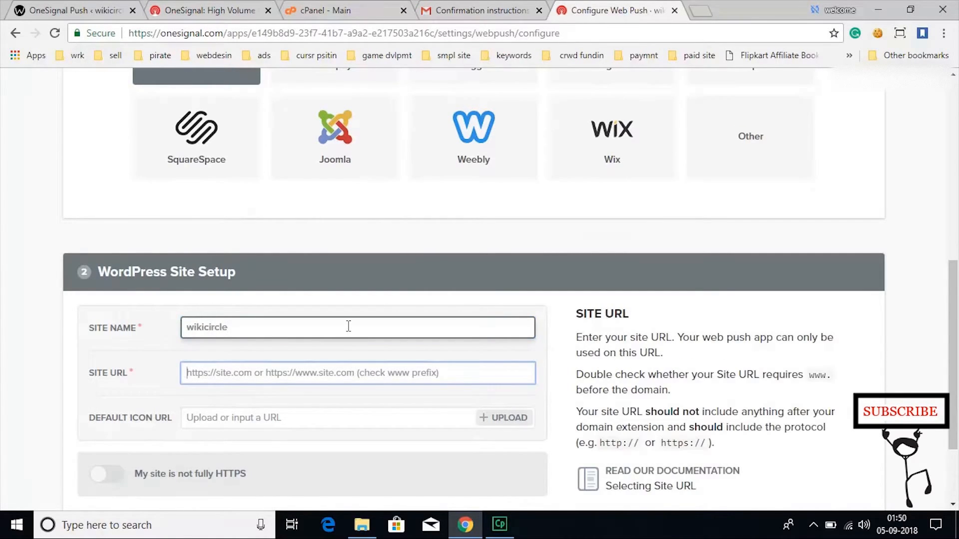
pyautogui.write('http://www.wikicircle.')
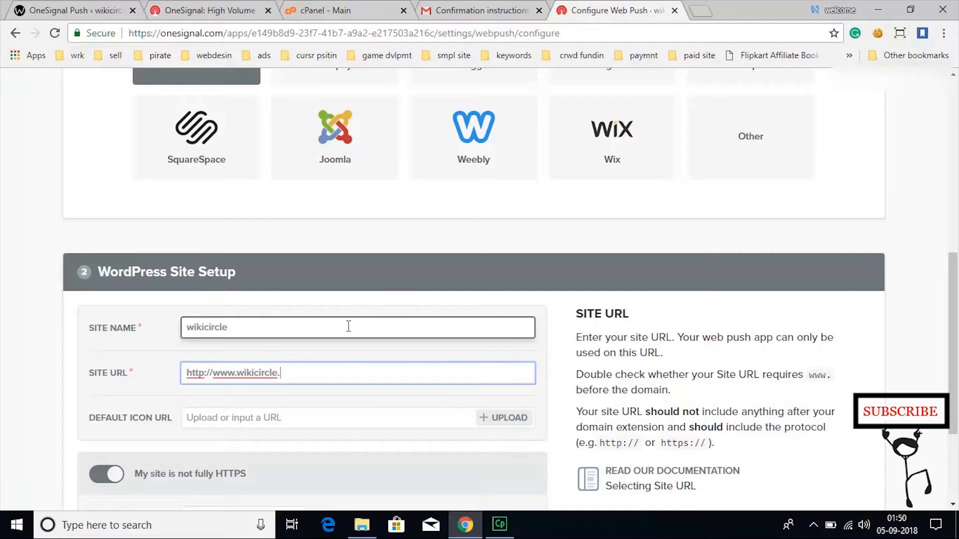
pyautogui.write('com')
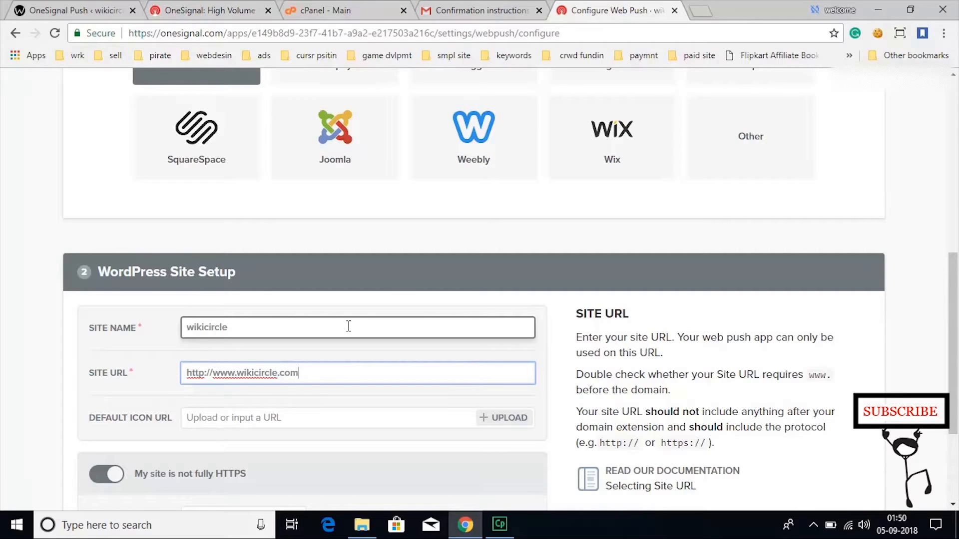
pyautogui.click(355, 417)
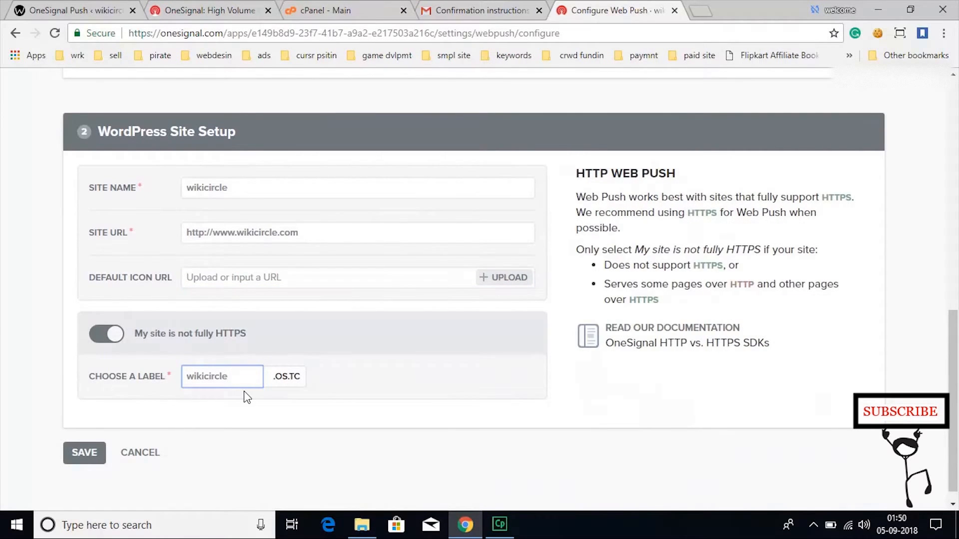
pyautogui.click(222, 376)
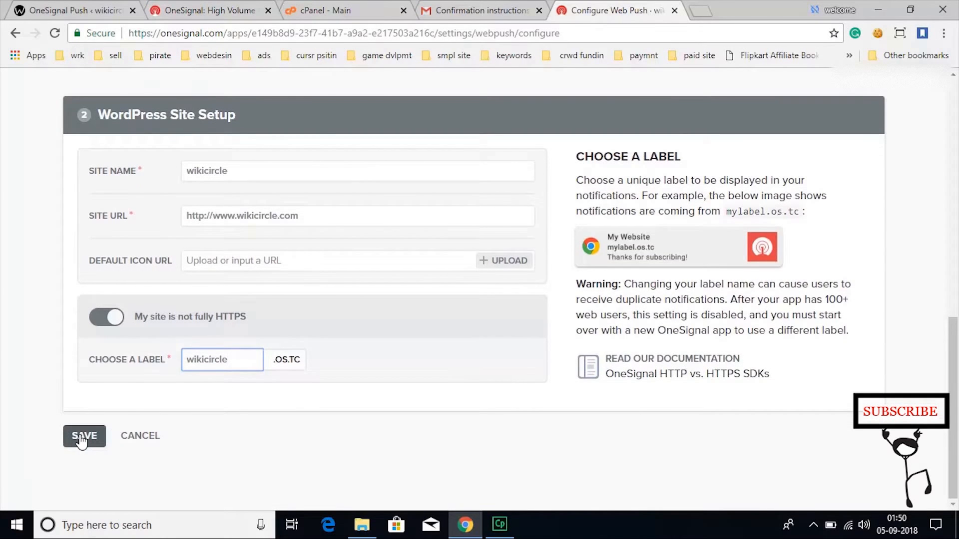
# Step: Try saving the site setup and revise the rejected label
pyautogui.click(84, 435)
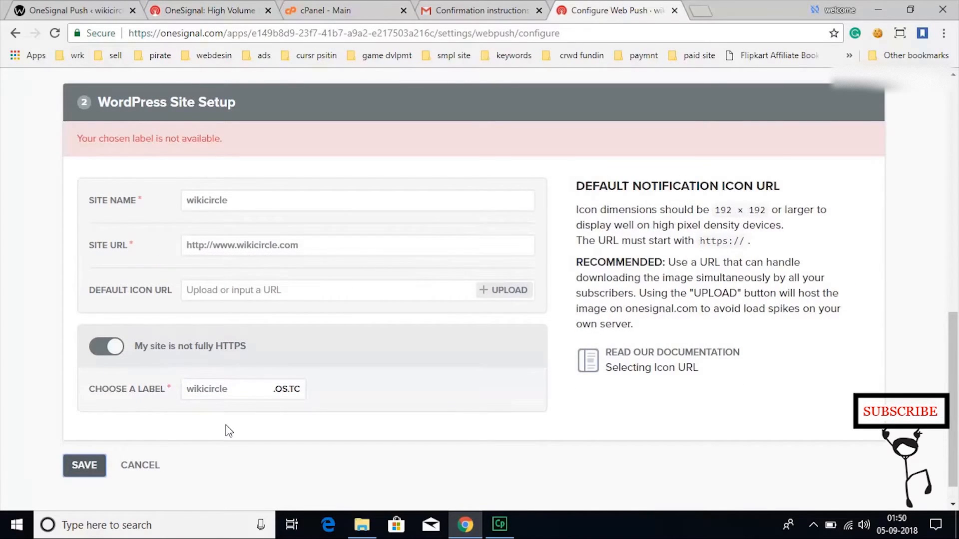
pyautogui.click(357, 245)
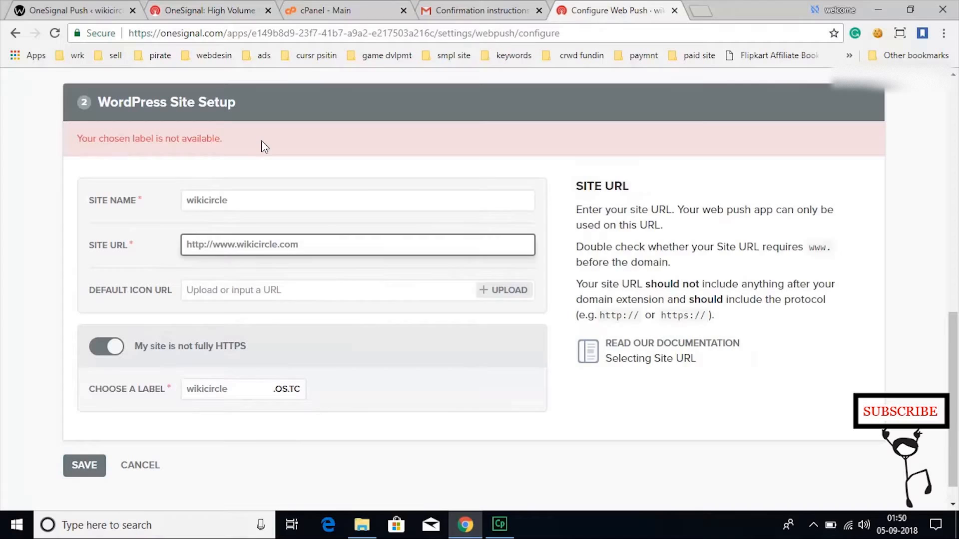
pyautogui.click(222, 389)
pyautogui.write('.com')
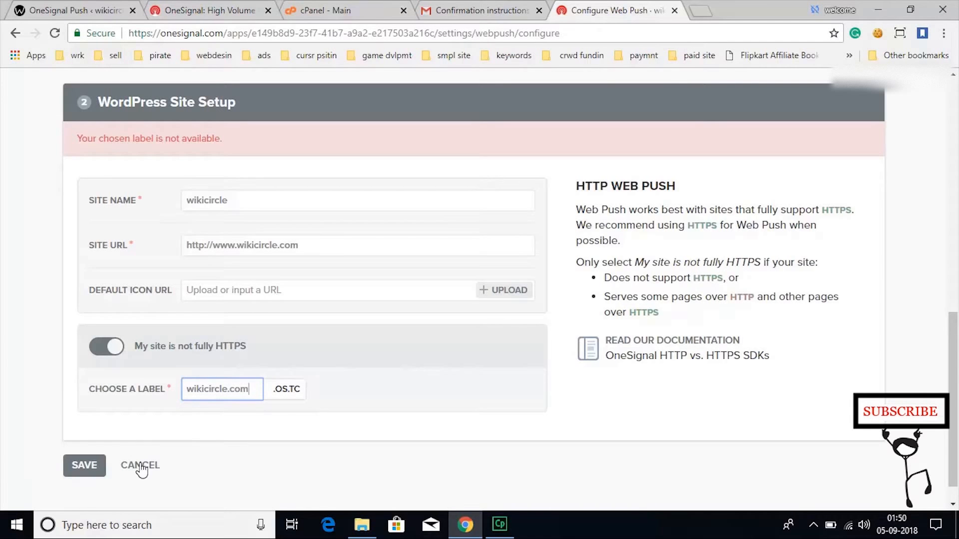
pyautogui.click(84, 465)
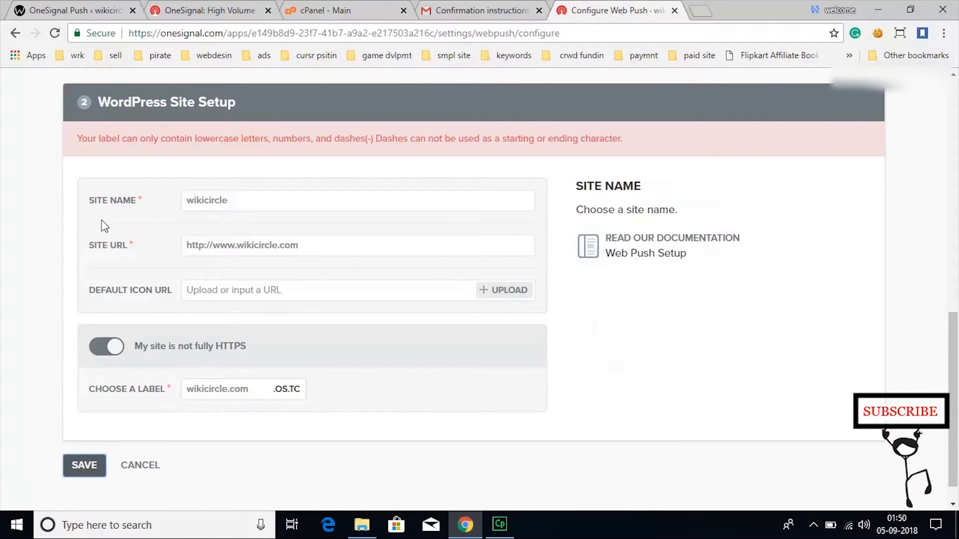
# Step: Change the label to wikicirclenew and save the web push settings
pyautogui.click(217, 389)
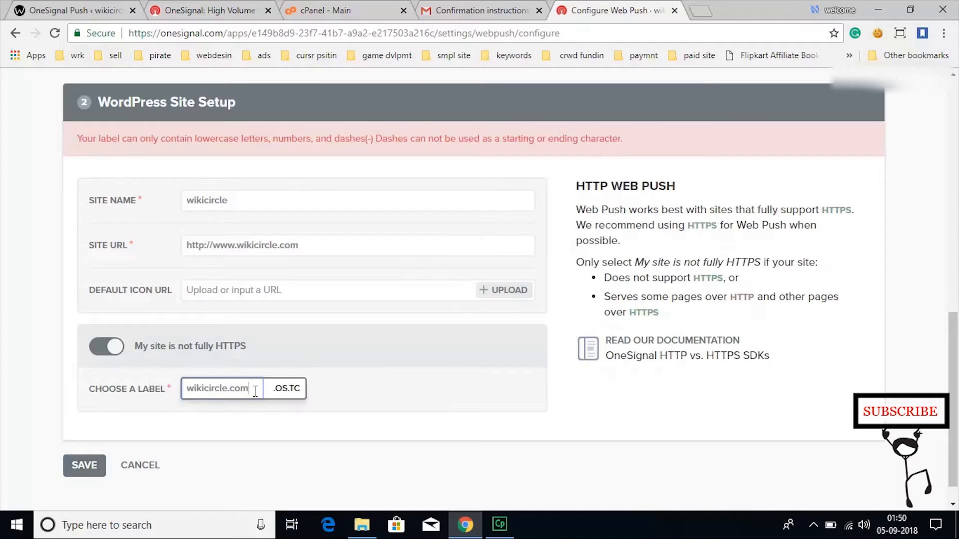
pyautogui.press('BackSpace')
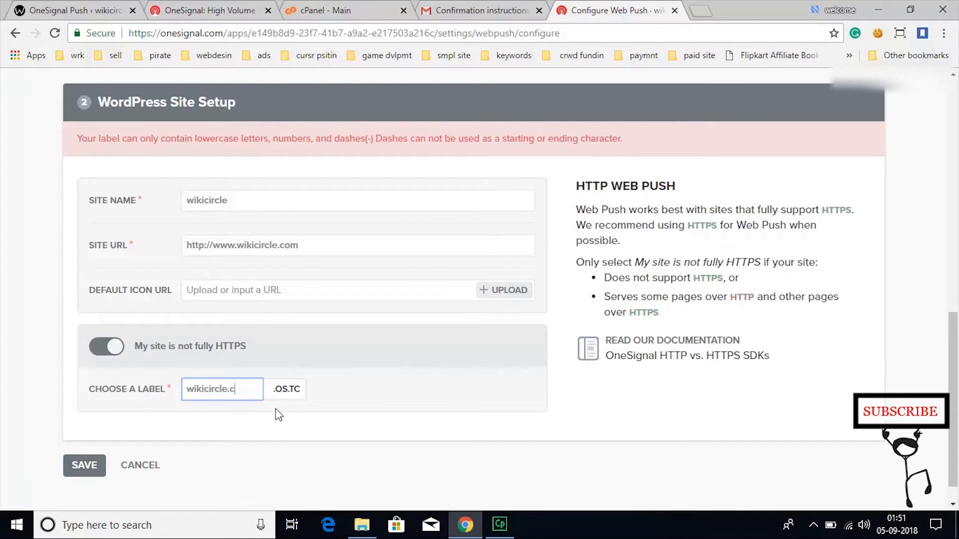
pyautogui.press('Backspace')
pyautogui.write('new')
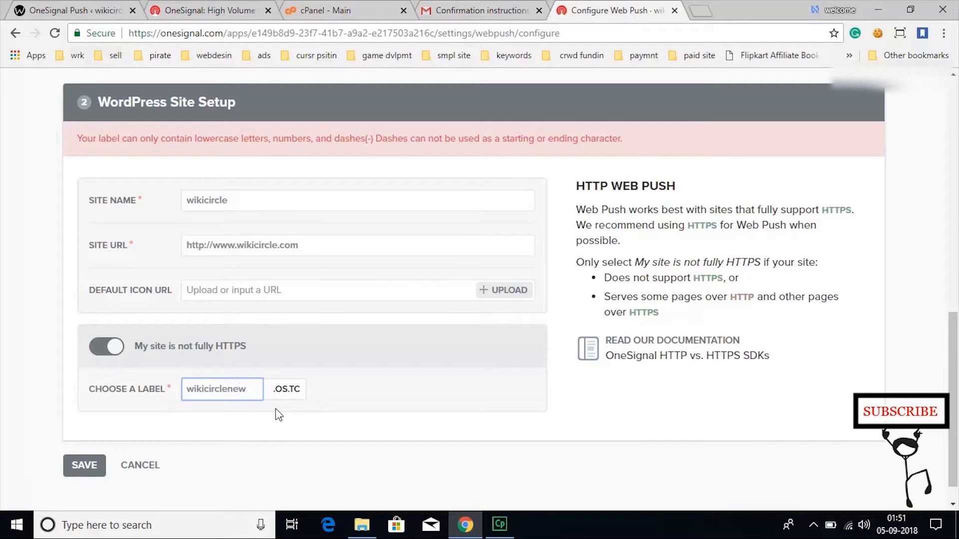
pyautogui.click(83, 465)
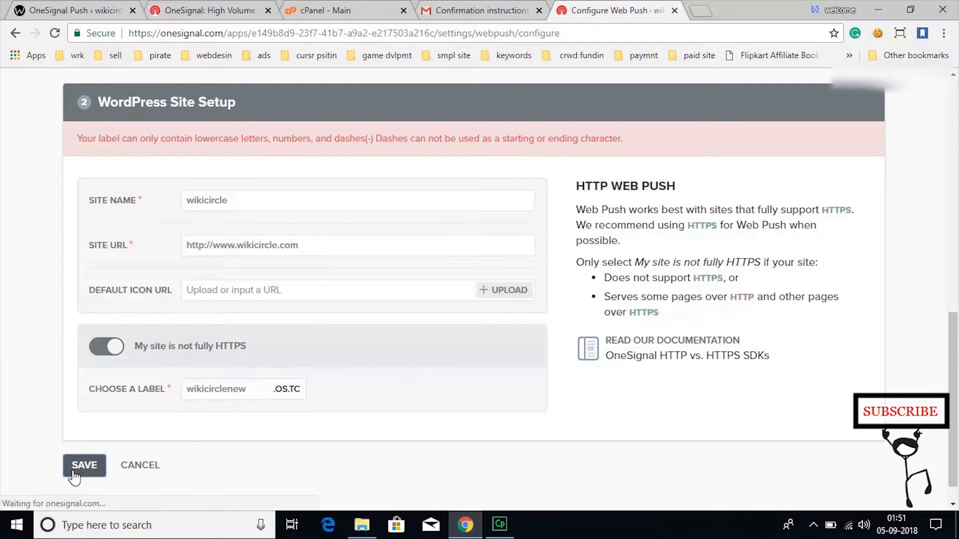
pyautogui.click(84, 465)
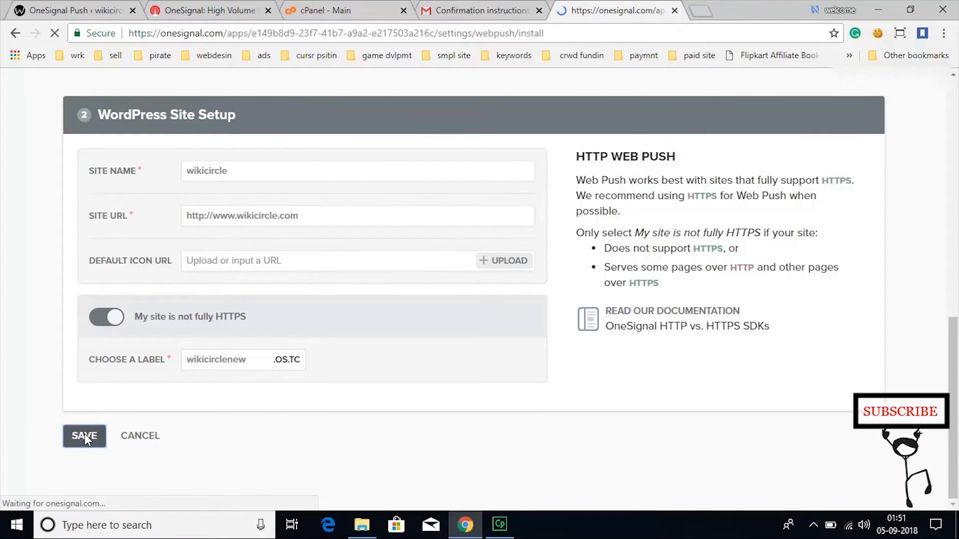